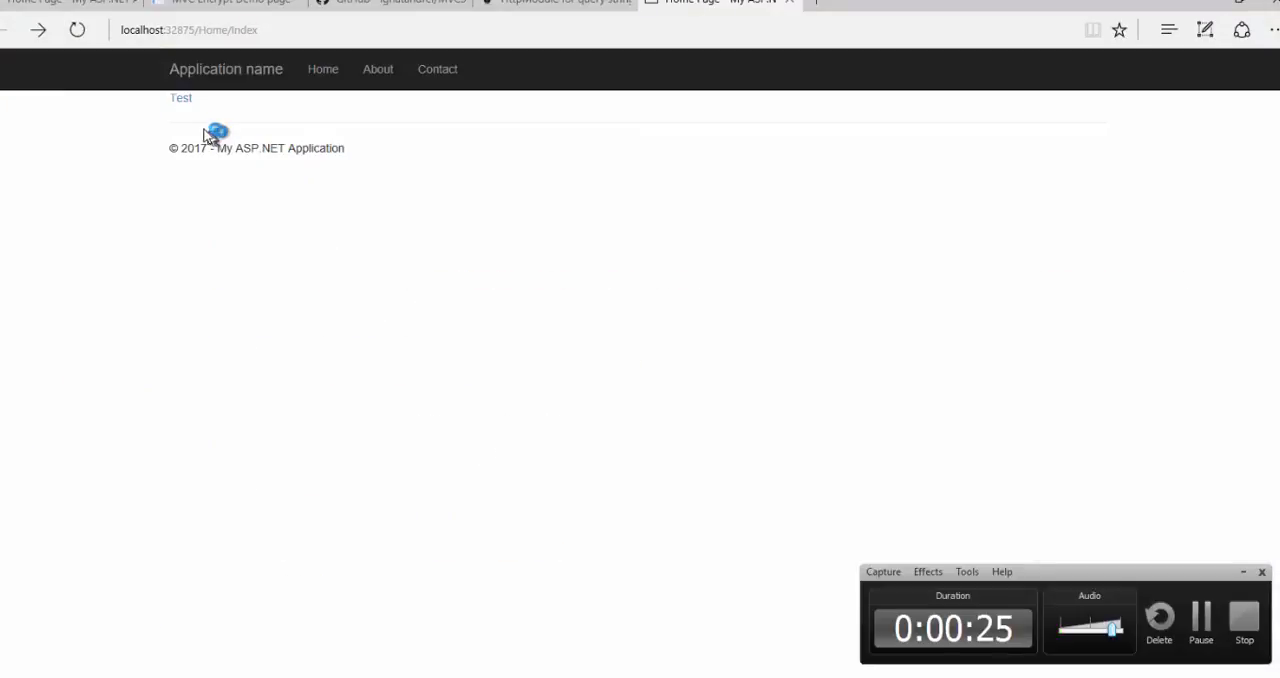
# Follow the Test link and inspect the plain query string ?a=1&b=asd in the address.
pyautogui.click(180, 97)
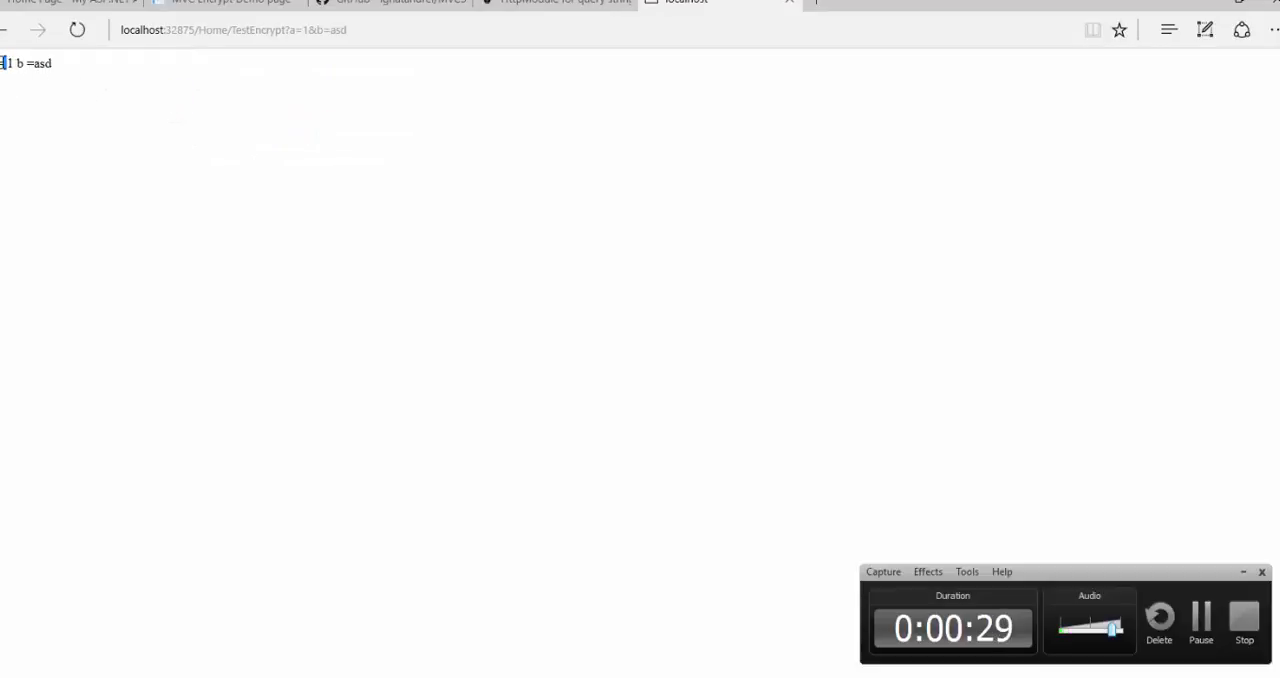
pyautogui.click(250, 29)
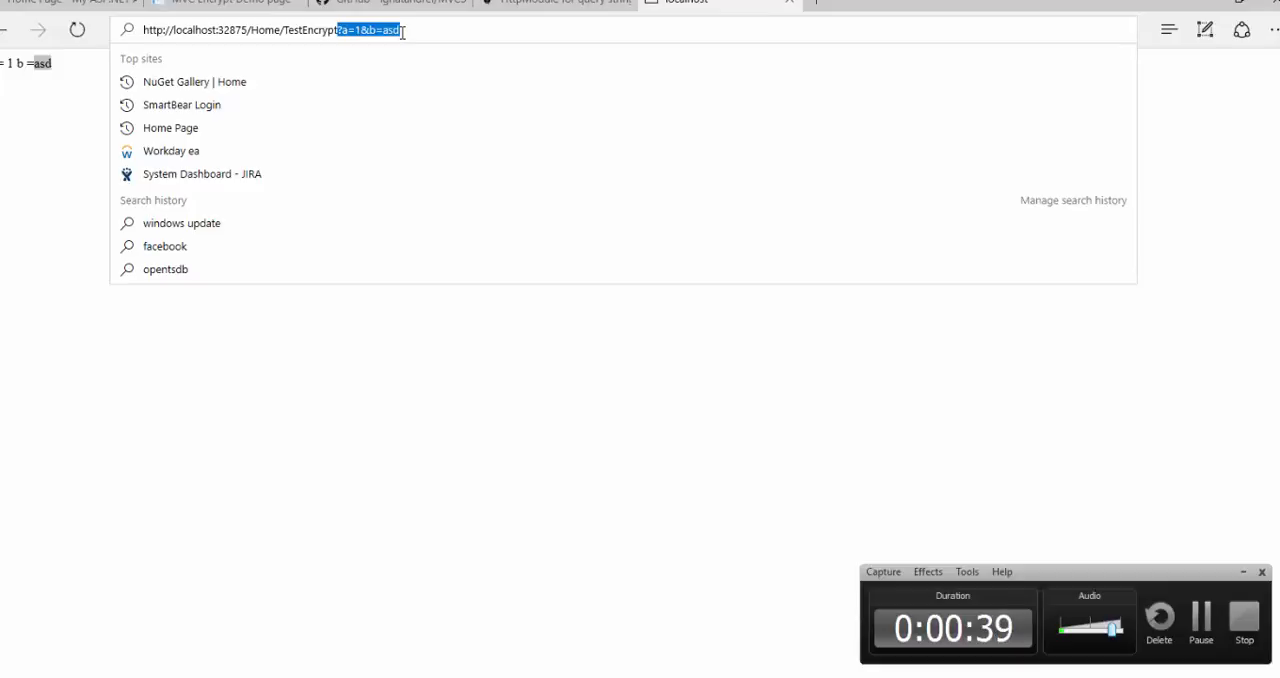
pyautogui.press('alt+tab')
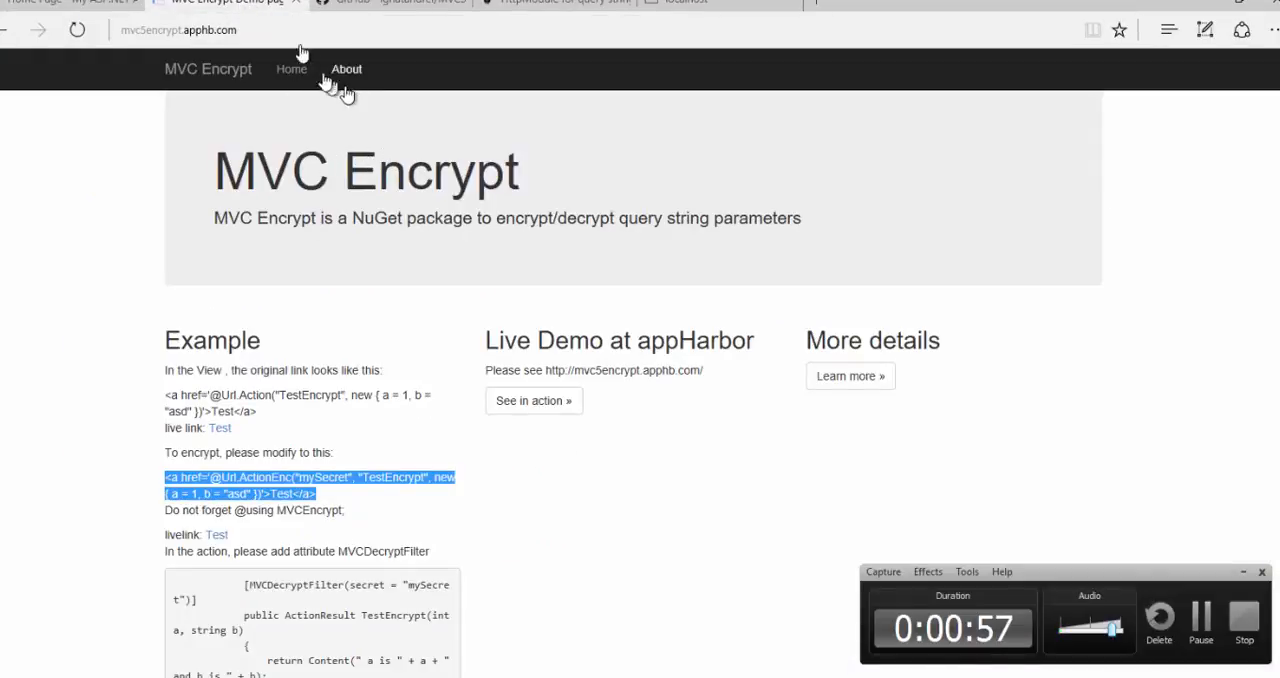
# Read the MVC5Encrypt GitHub readme's usage steps and go to its NuGet package page.
pyautogui.click(200, 29)
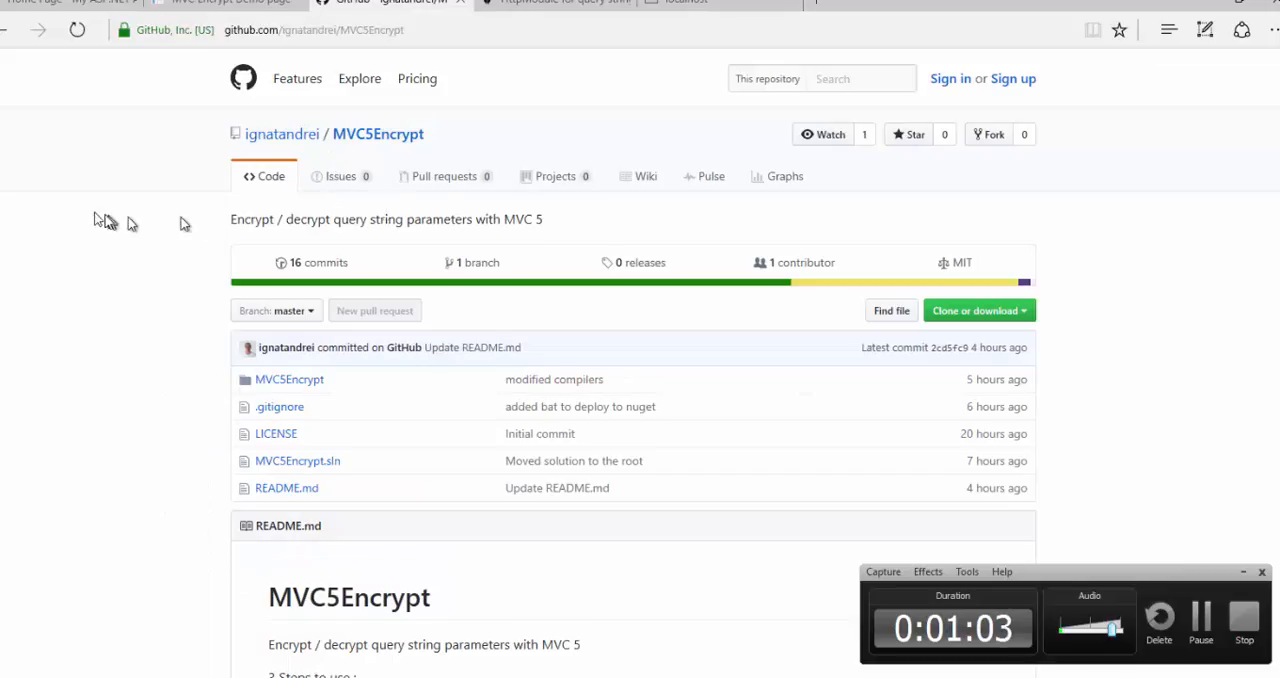
pyautogui.scroll(-3)
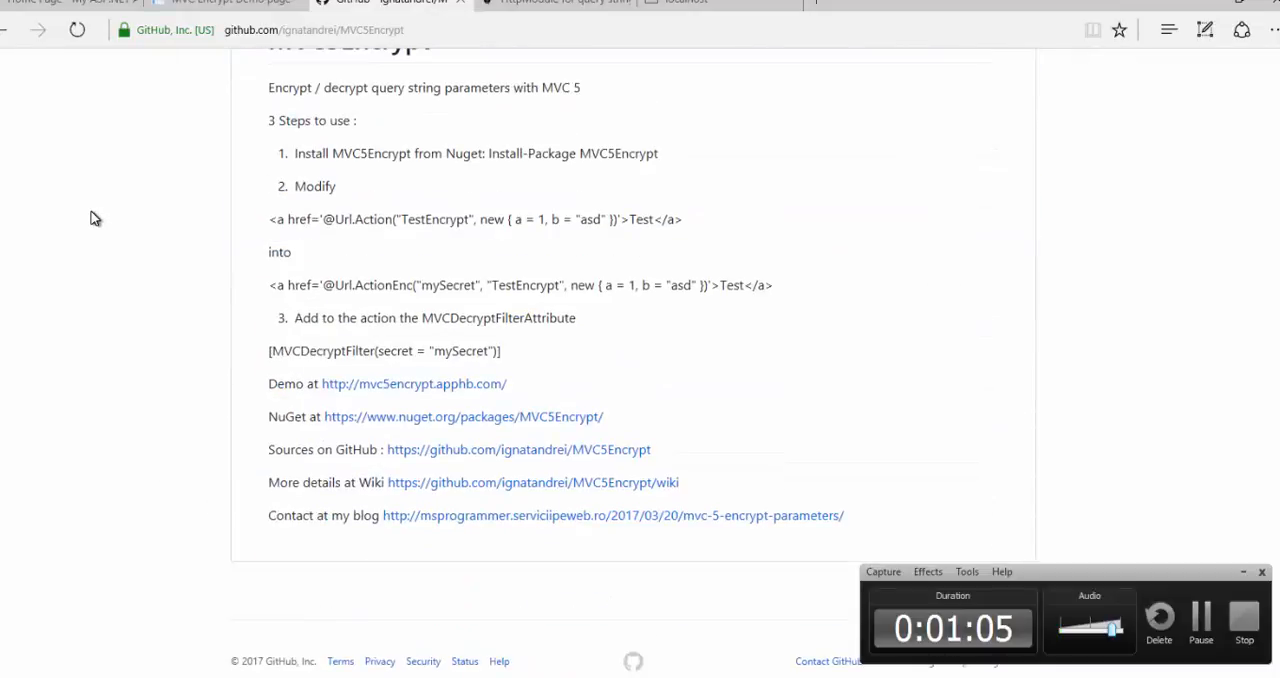
pyautogui.moveTo(414, 417)
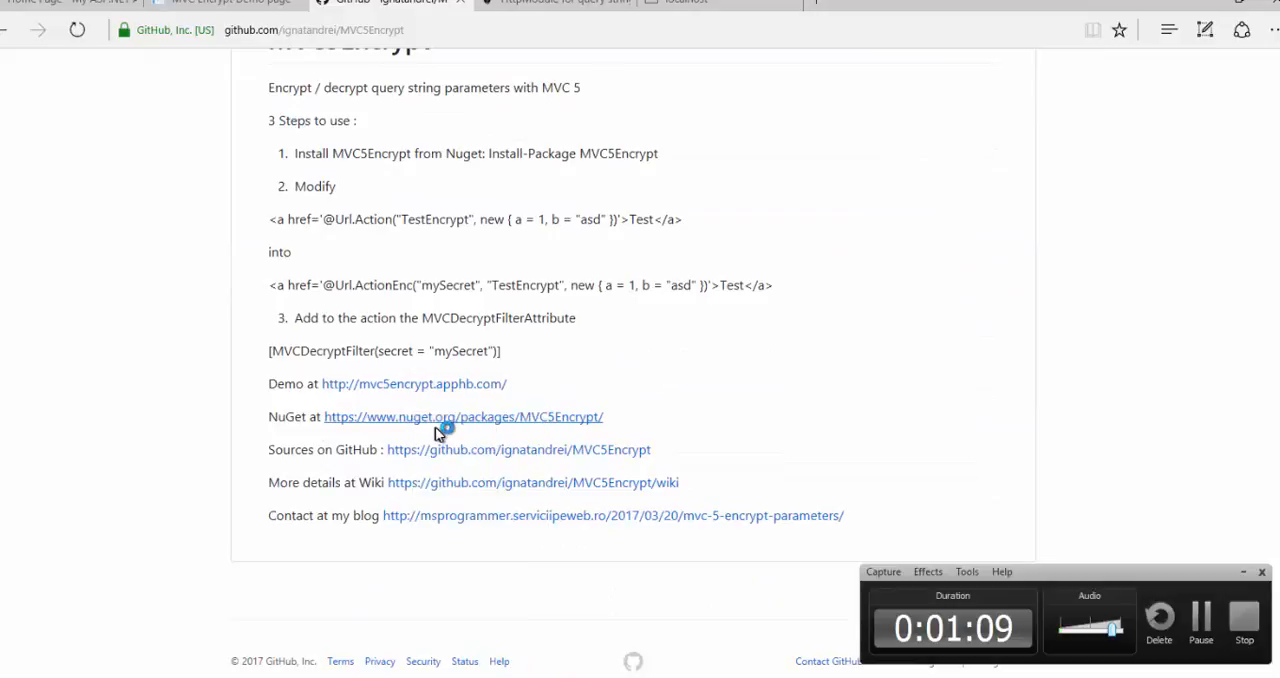
pyautogui.click(463, 417)
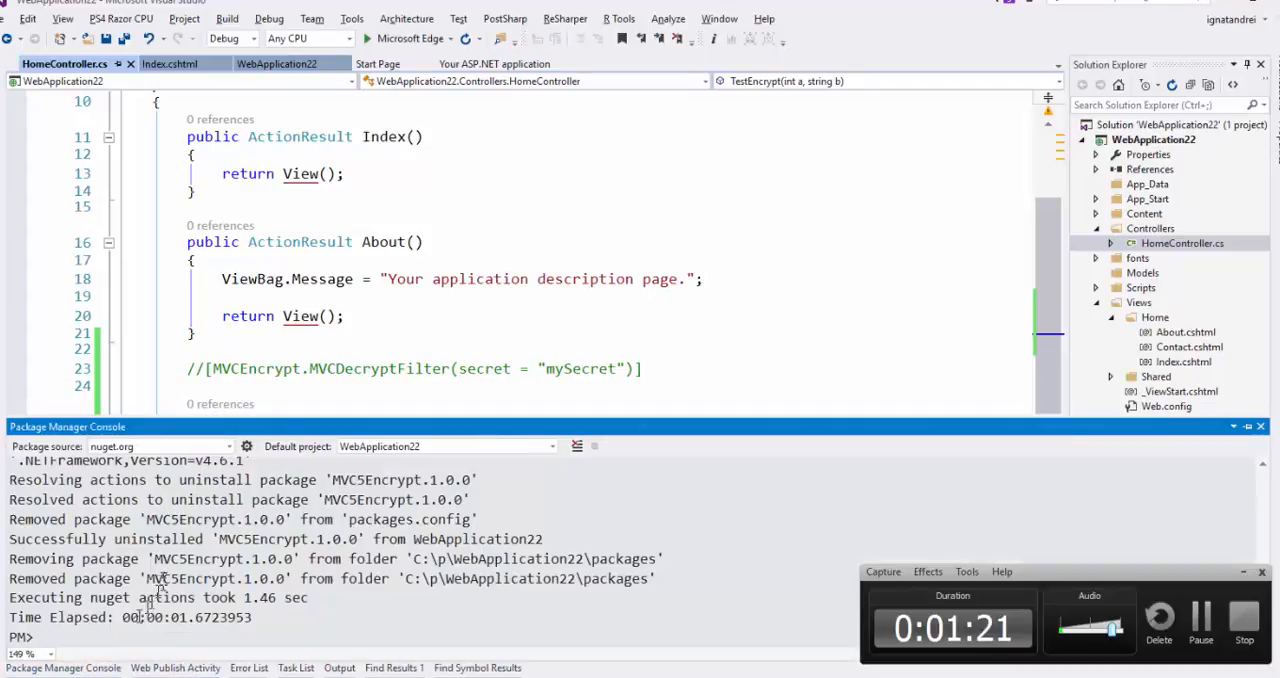
# Run Install-Package MVC5Encrypt in the Package Manager Console.
pyautogui.write('Install-Package MVC5Encrypt')
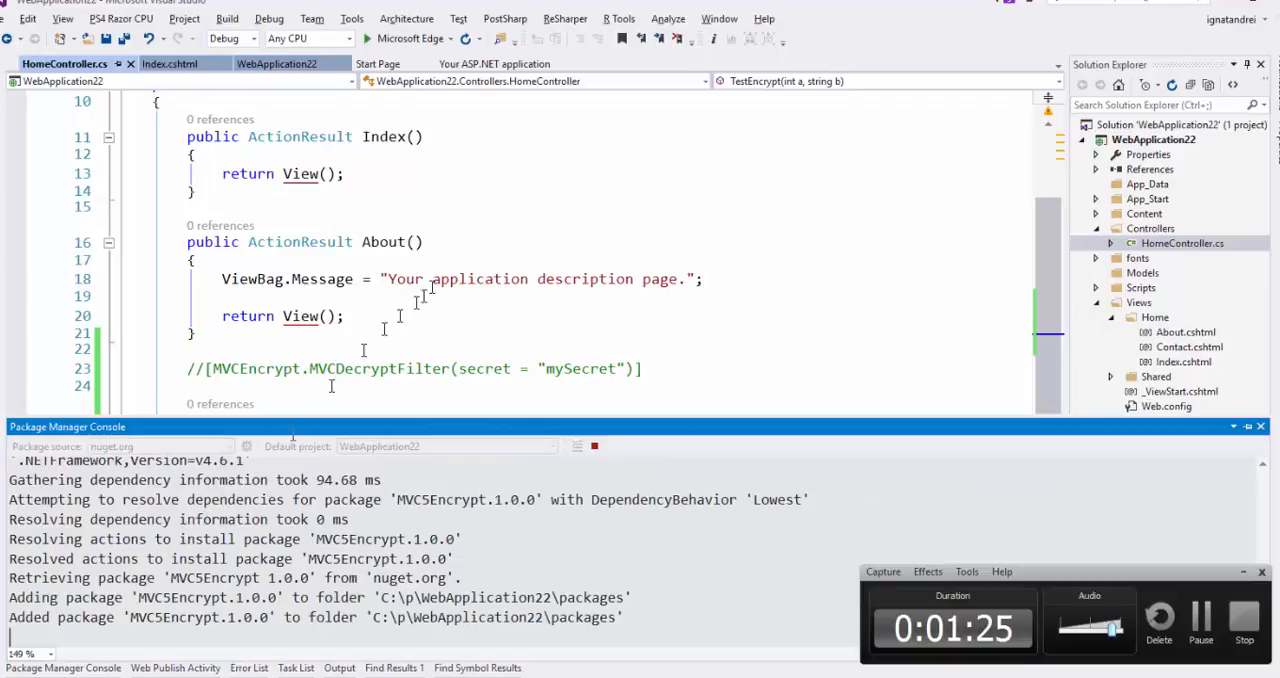
pyautogui.moveTo(317, 368)
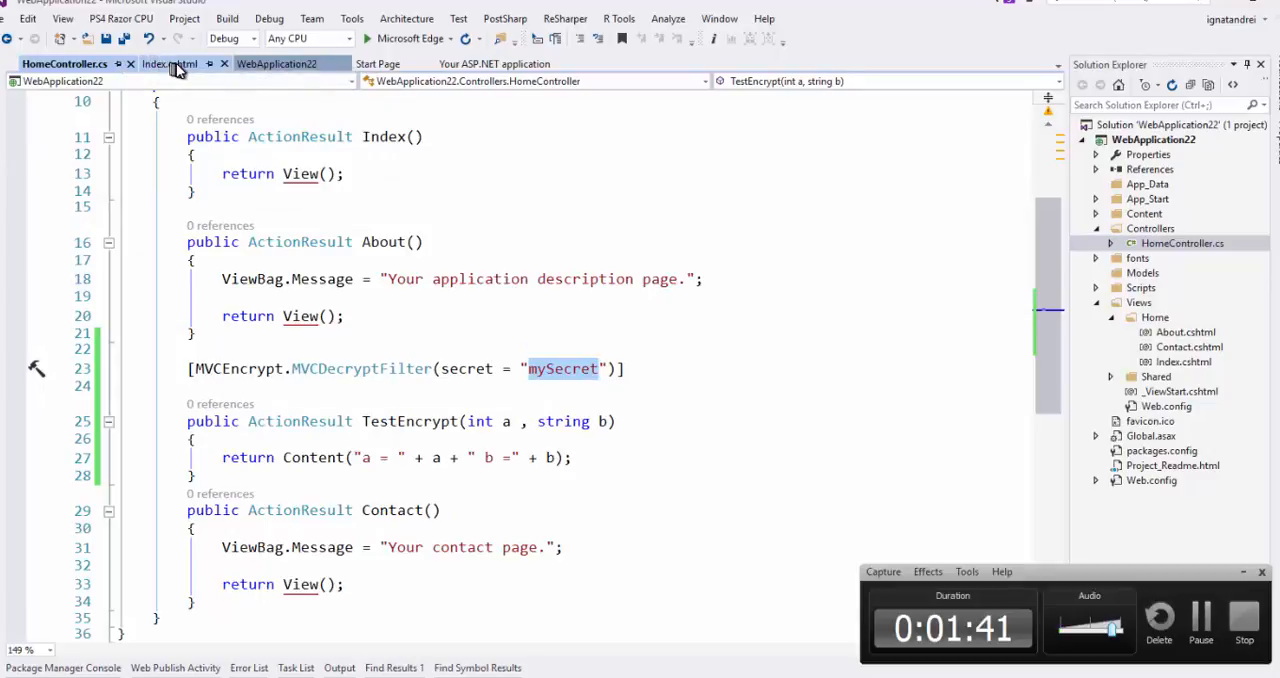
# Switch to the Index.cshtml view to edit its Test link.
pyautogui.click(169, 63)
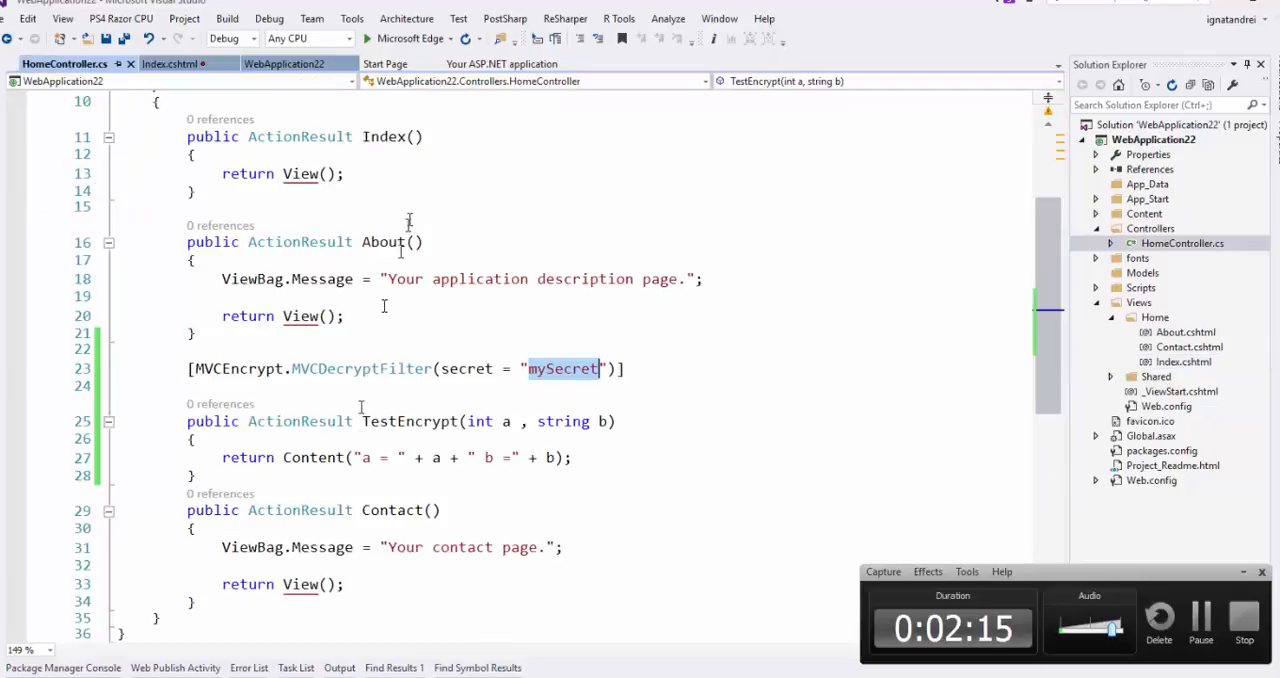
pyautogui.moveTo(562, 384)
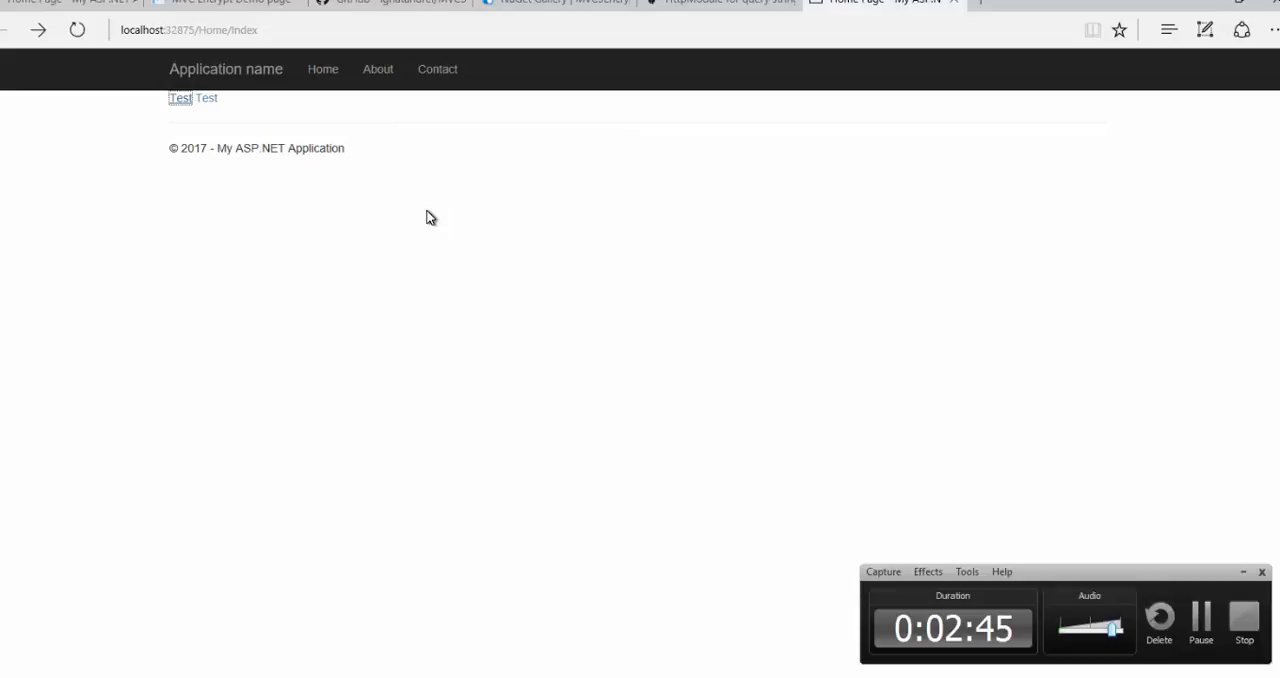
pyautogui.moveTo(183, 104)
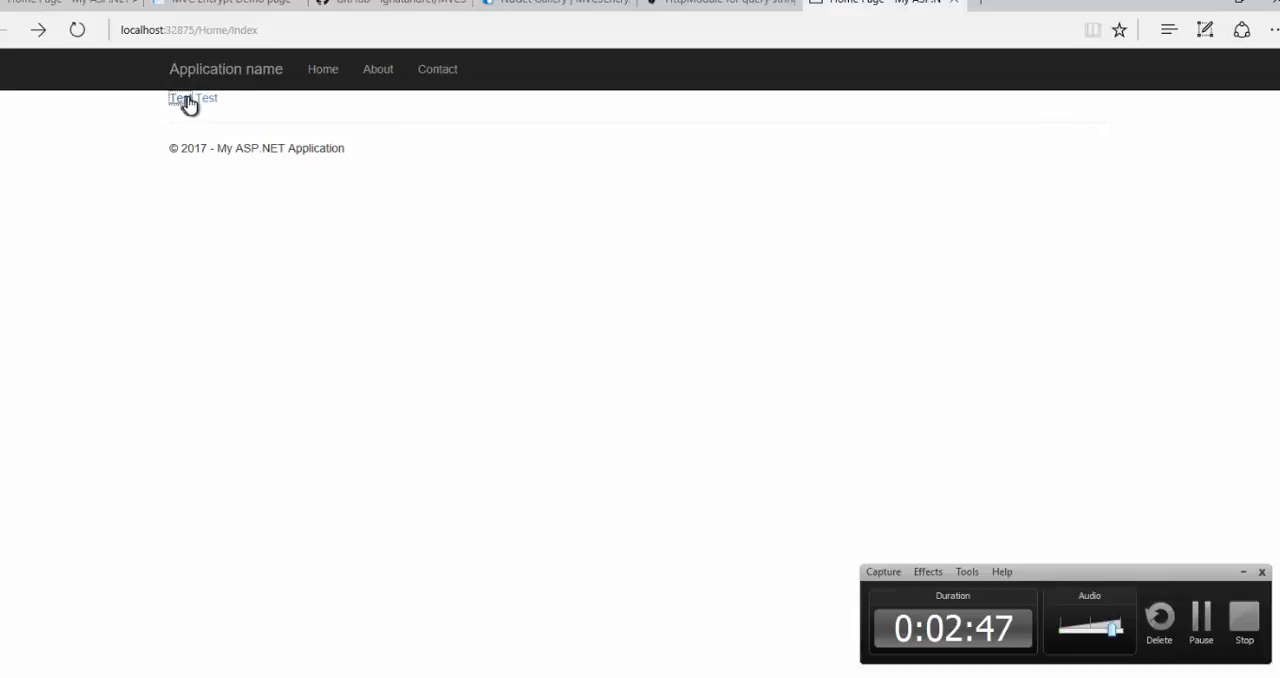
# Try a Test link on the refreshed home page, then return to Visual Studio.
pyautogui.click(192, 98)
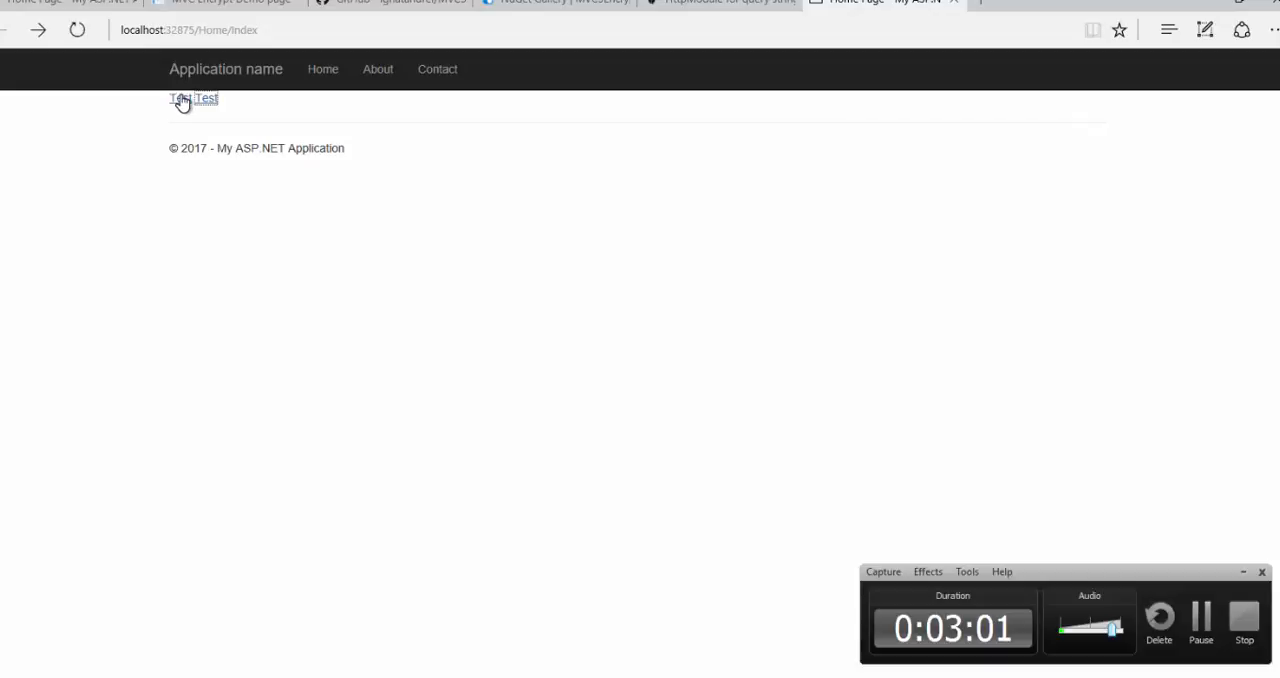
pyautogui.press('alt+tab')
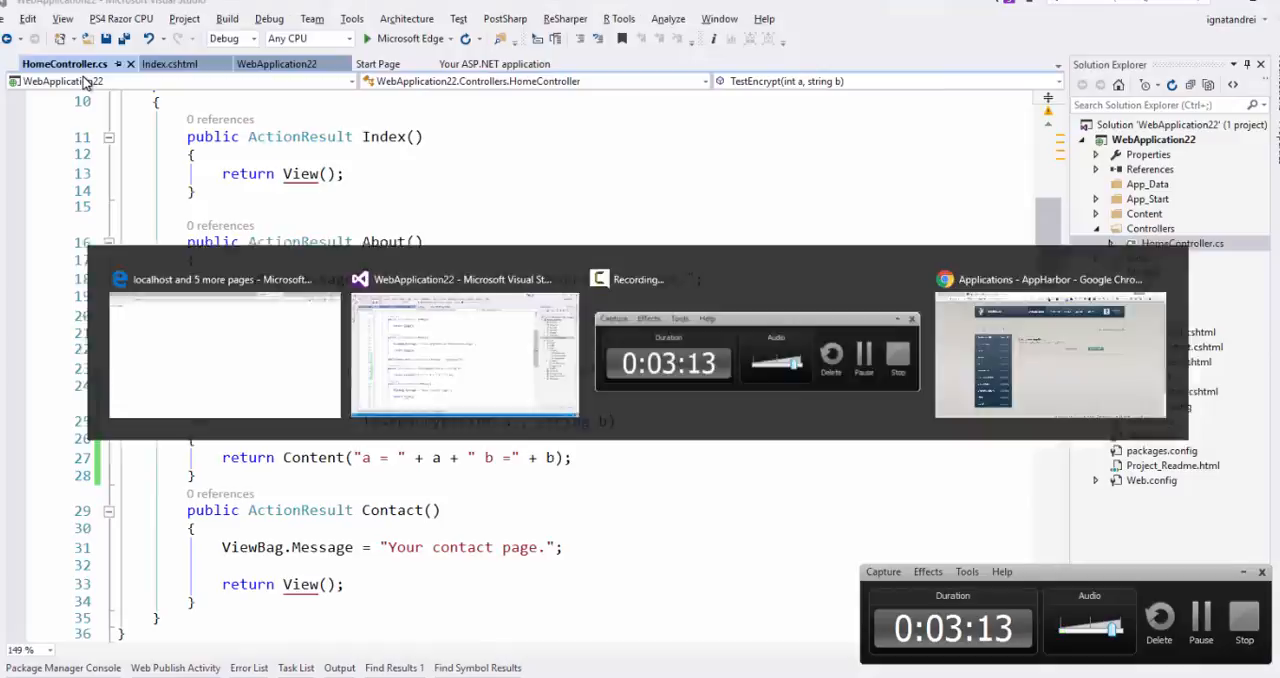